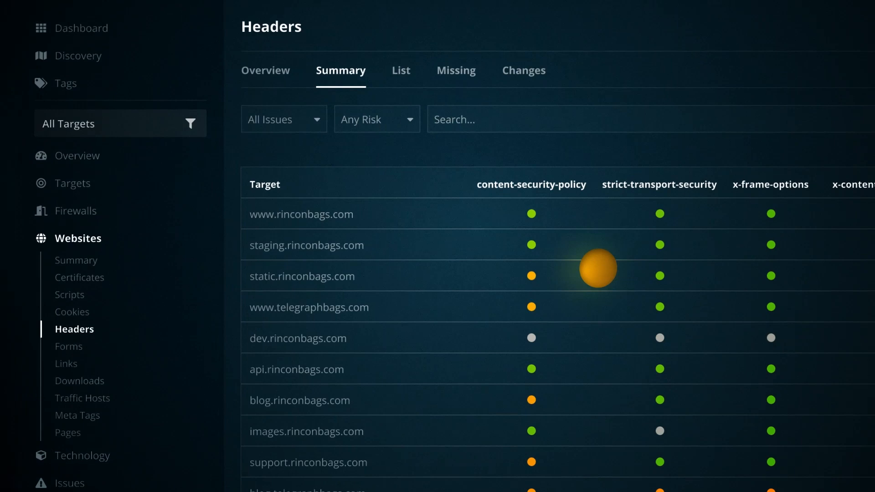
scroll("down", 3)
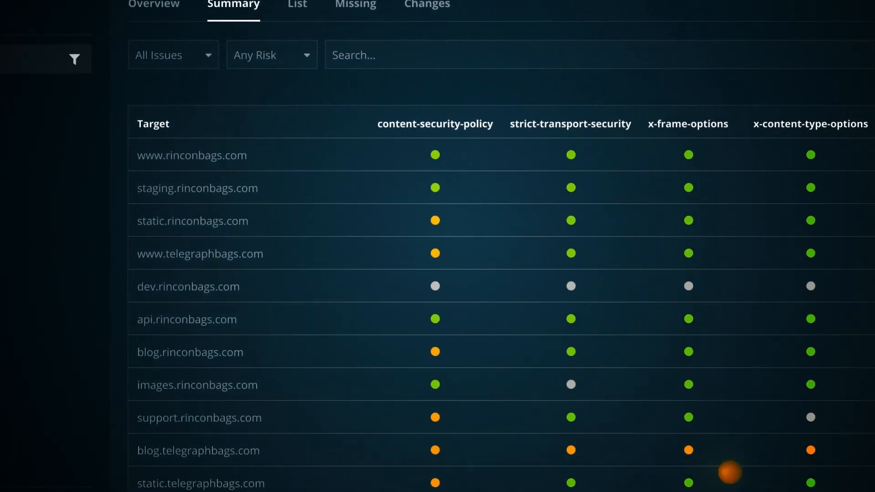
scroll("down", 3)
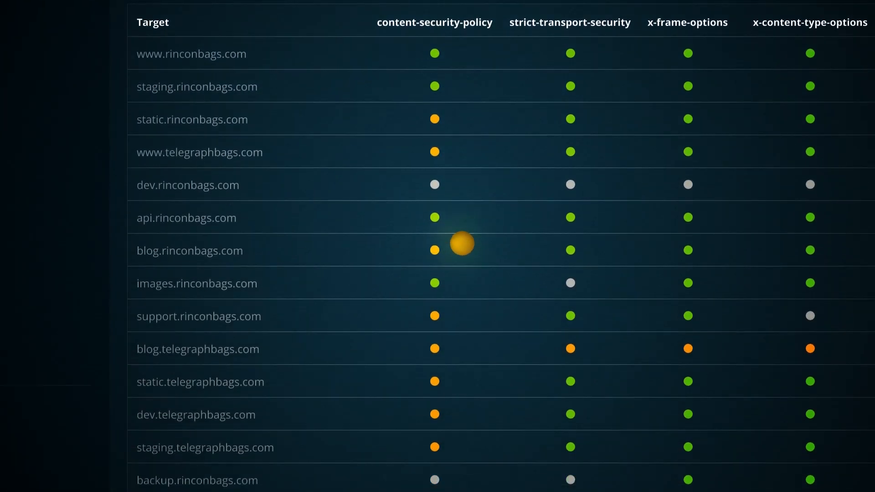
scroll("down", 3)
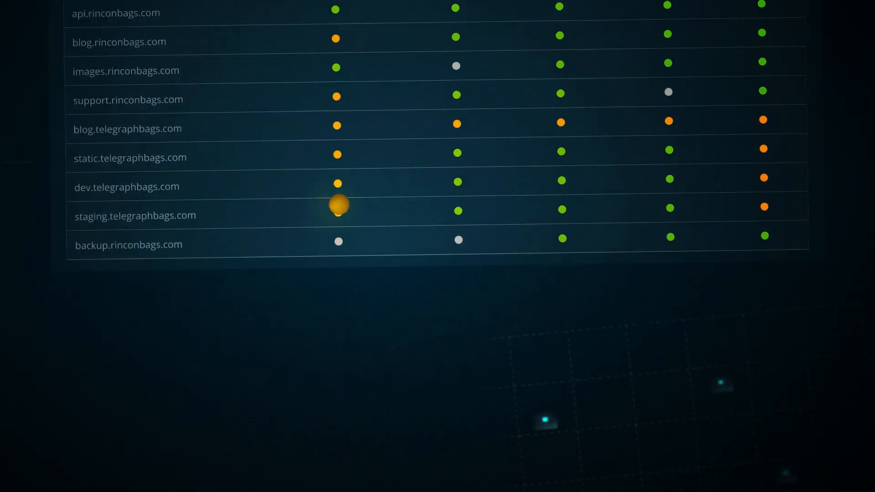